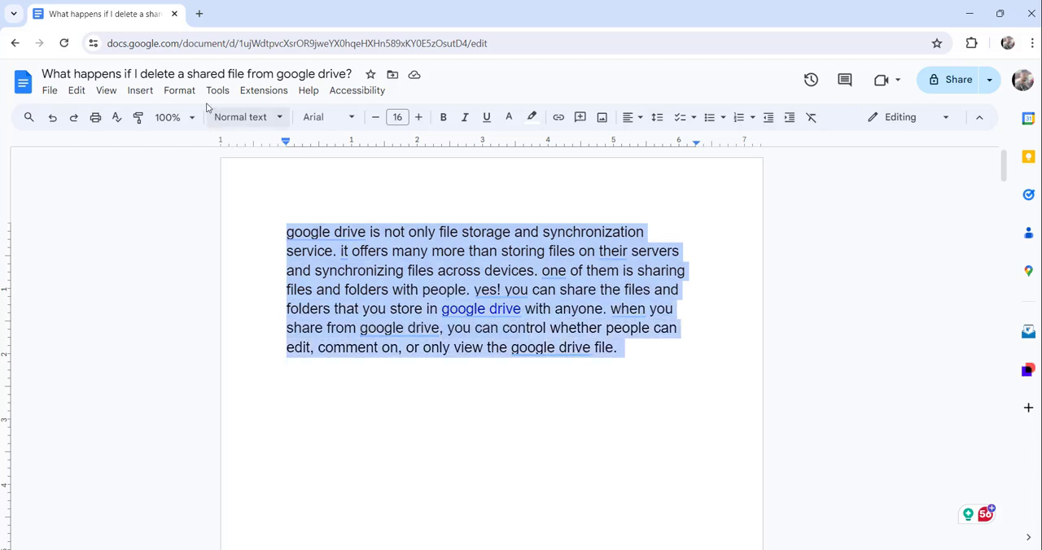
Step: Lay the selected Google Drive paragraph out in the two-column preset via Format > Columns
left_click(179, 90)
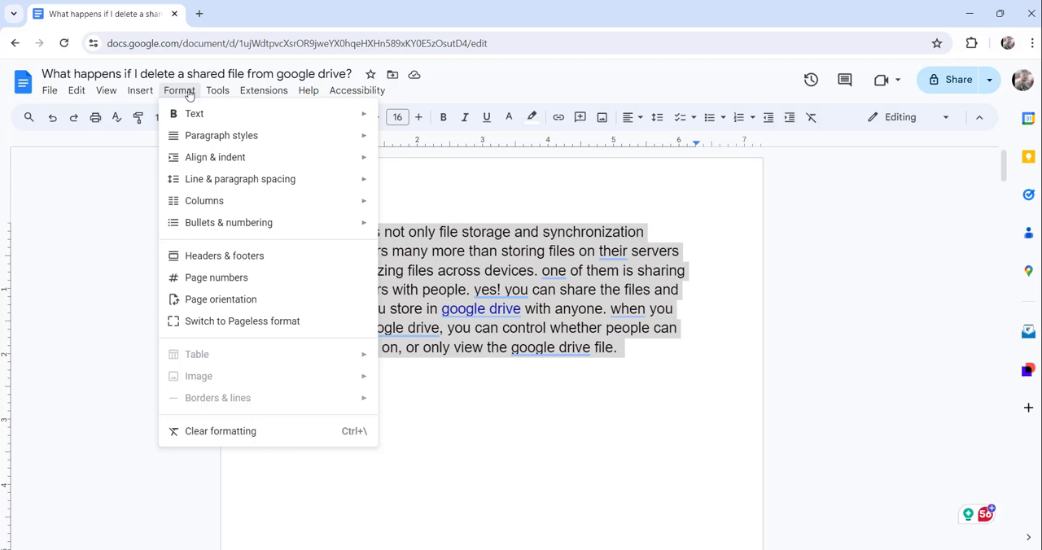
mouse_move(204, 201)
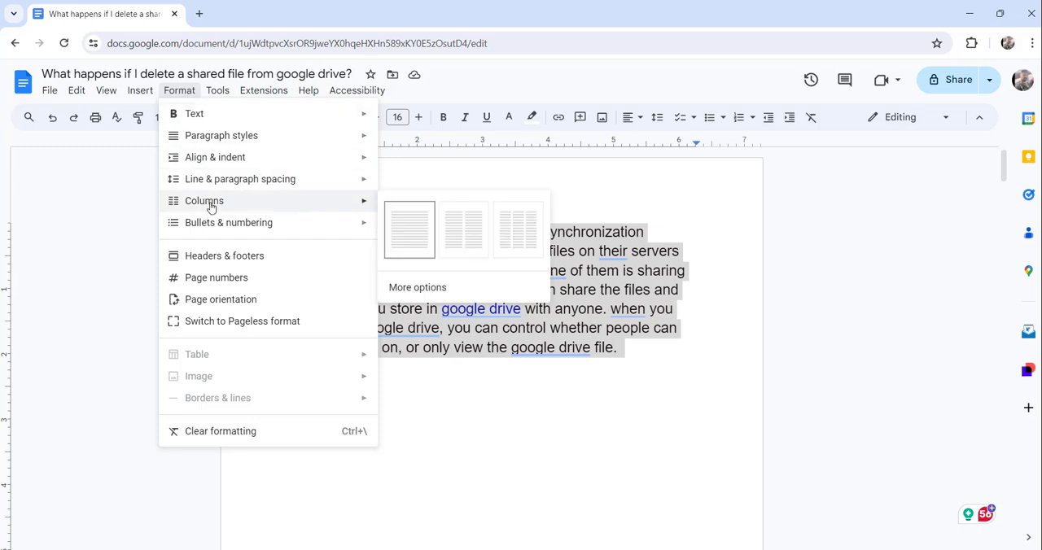
mouse_move(464, 229)
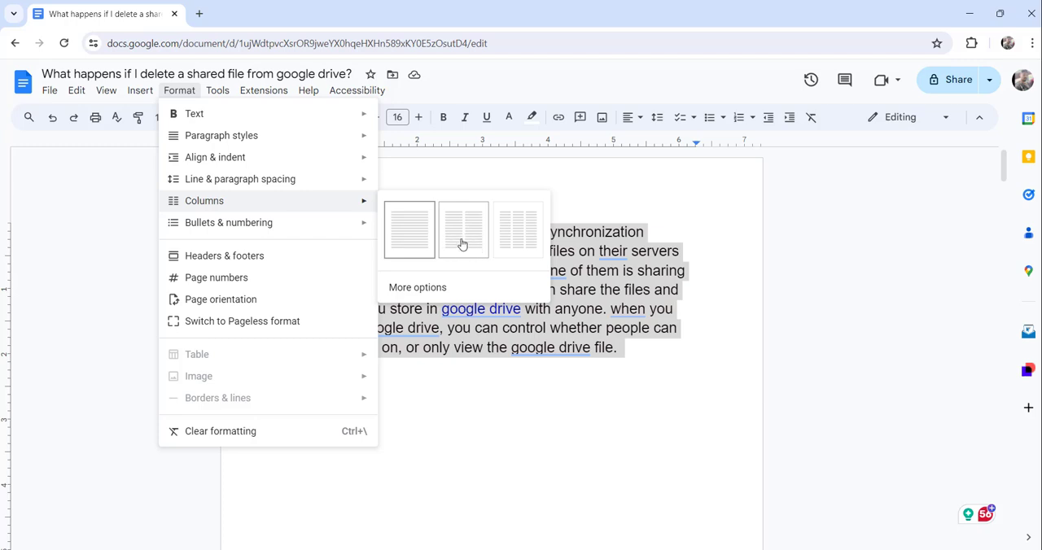
left_click(464, 229)
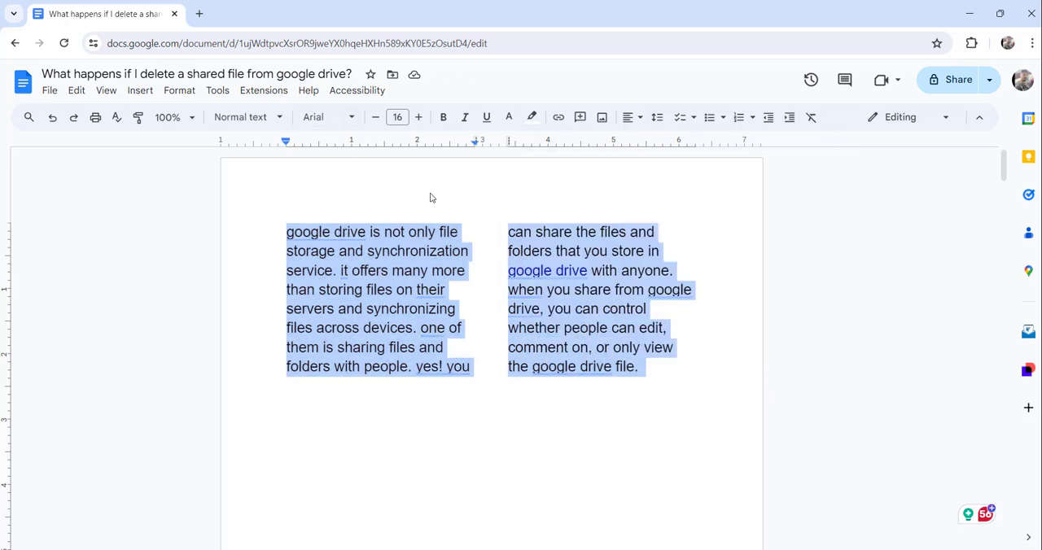
mouse_move(179, 90)
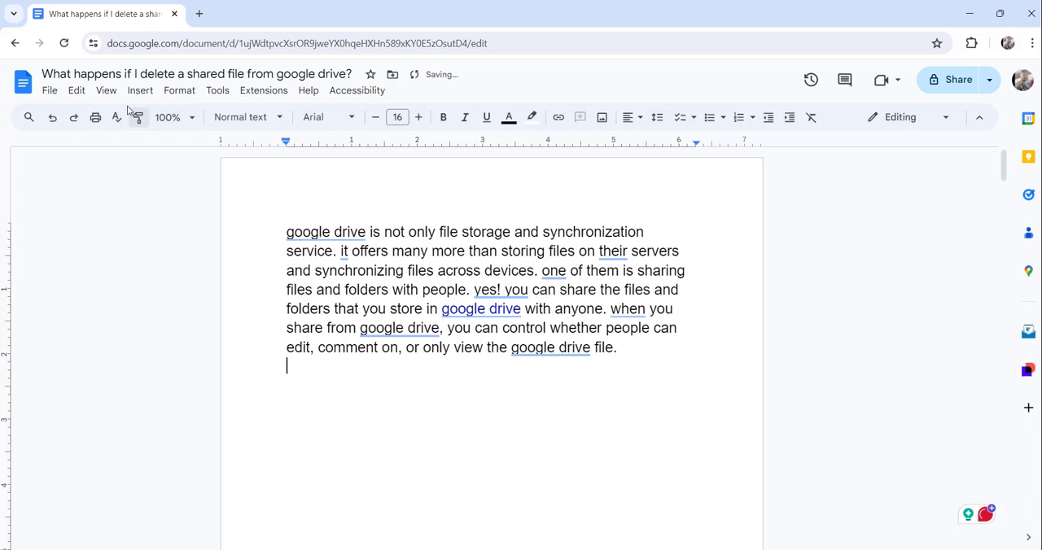
Step: Bring up the Insert menu from the blank line below the single-column paragraph
left_click(140, 90)
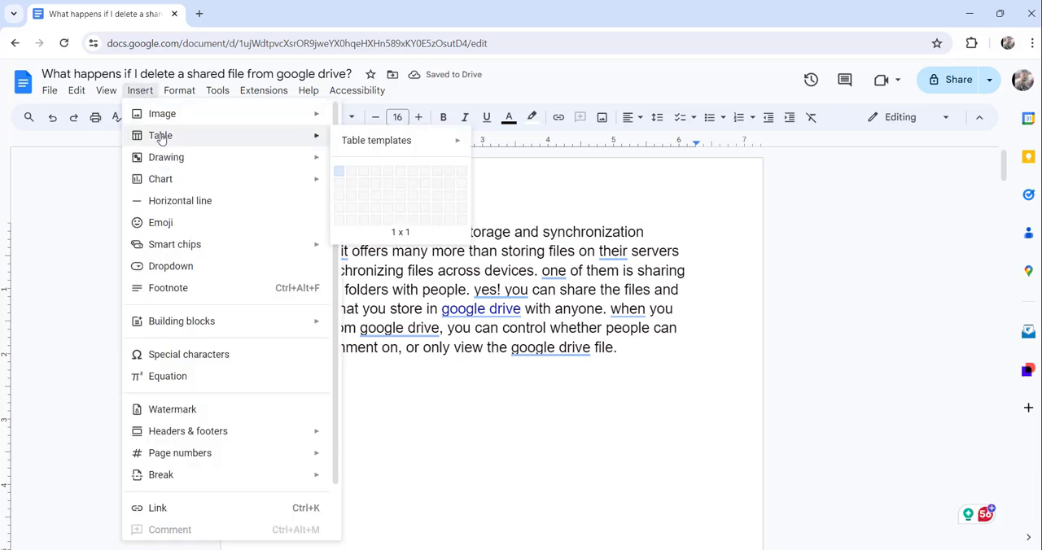
mouse_move(350, 173)
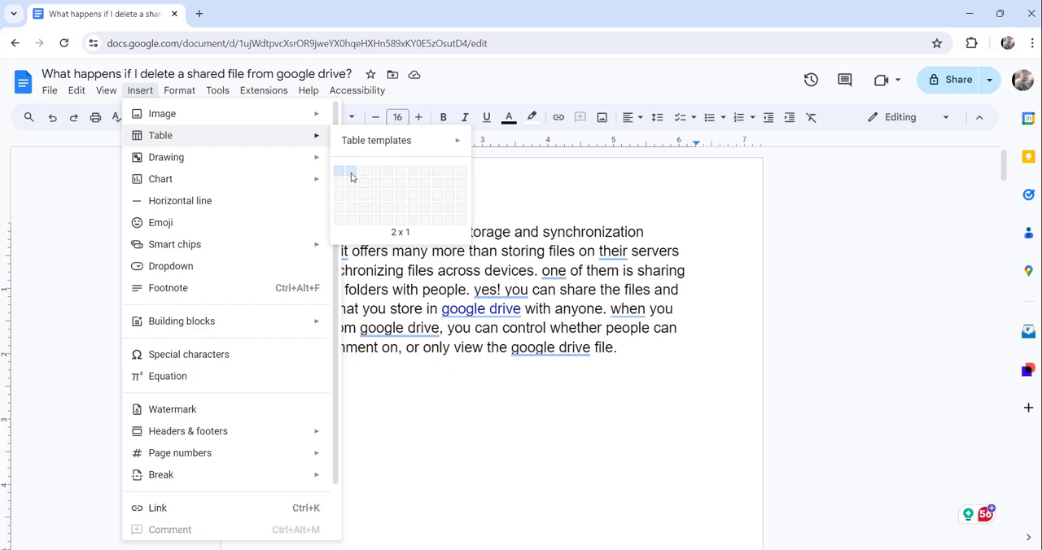
Step: Insert an empty 2 x 1 table below the paragraph
left_click(351, 171)
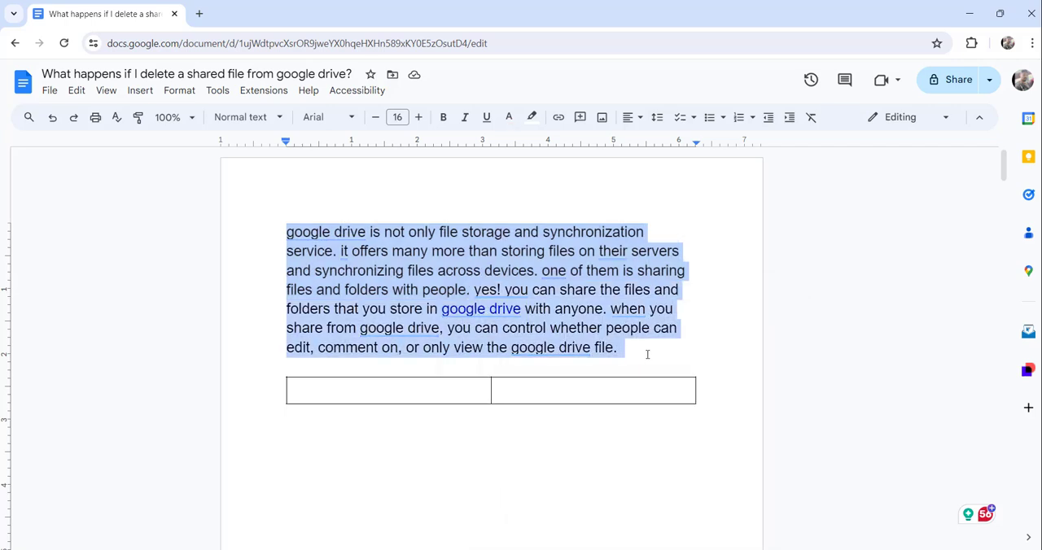
mouse_move(387, 390)
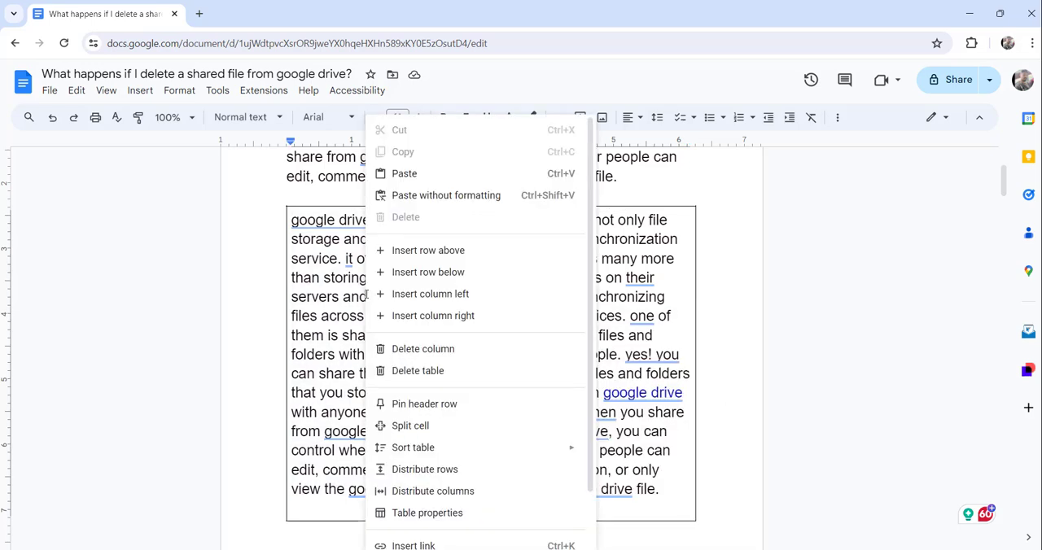
mouse_move(456, 490)
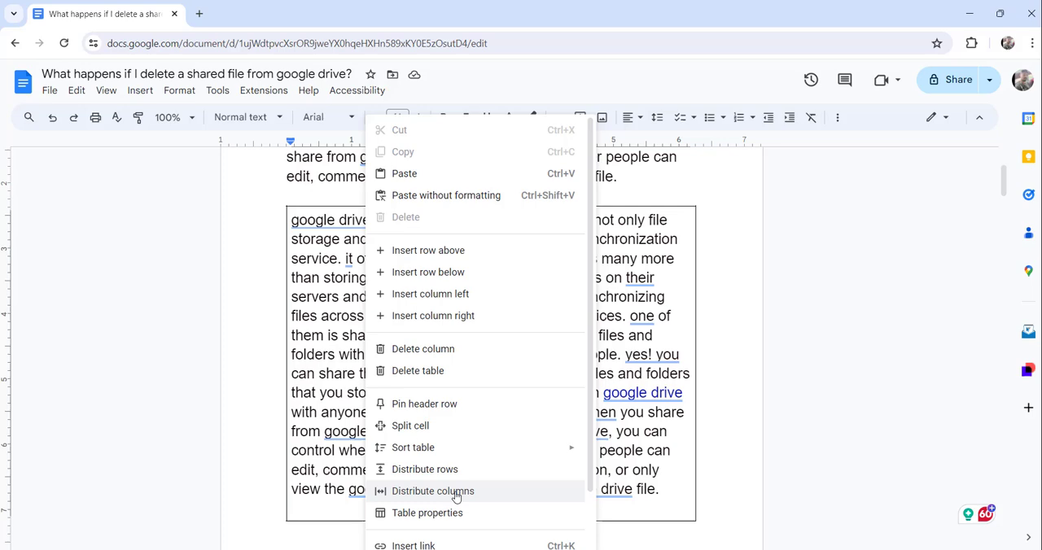
mouse_move(425, 469)
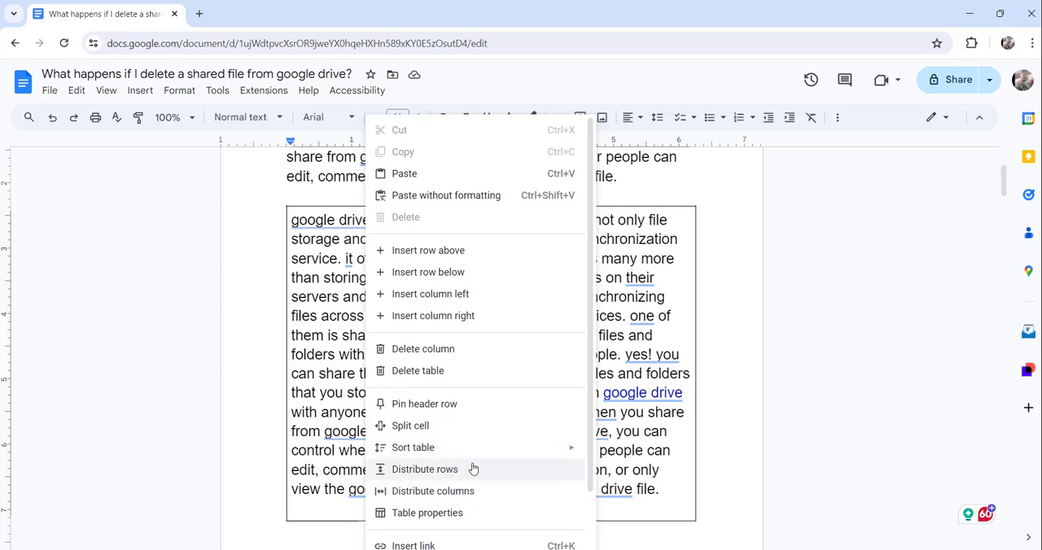
Step: Show the Table properties panel for the two-cell table
left_click(427, 512)
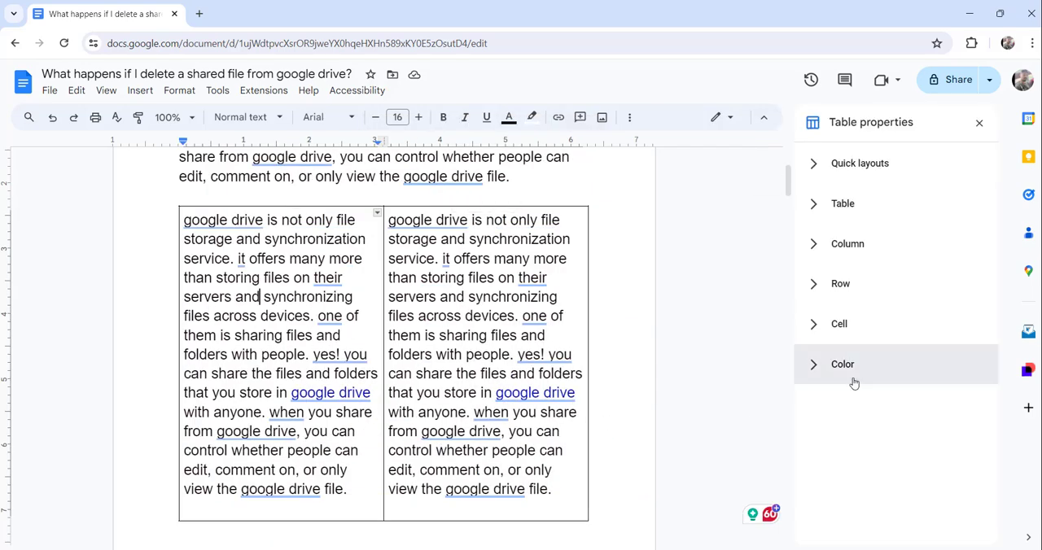
mouse_move(819, 377)
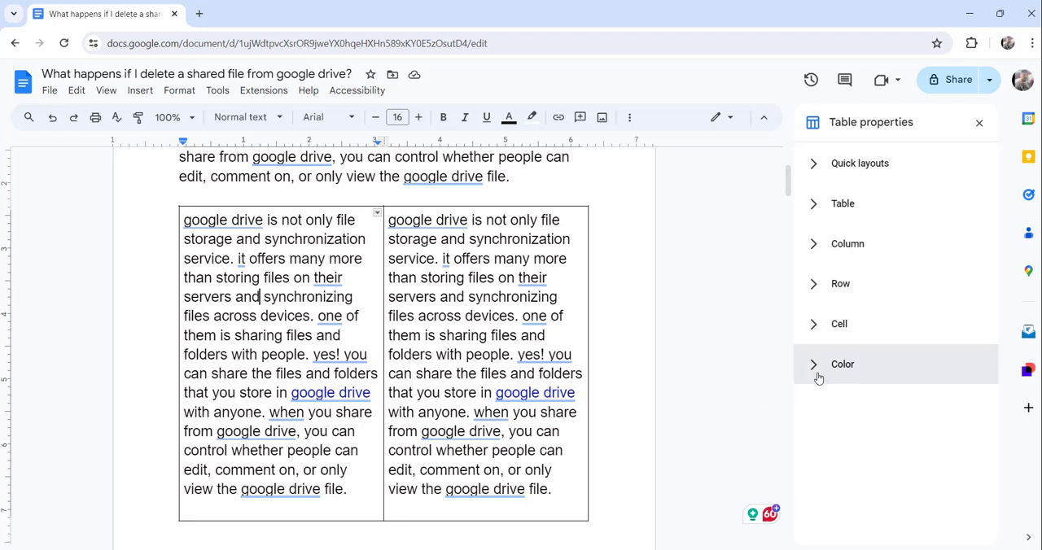
mouse_move(816, 373)
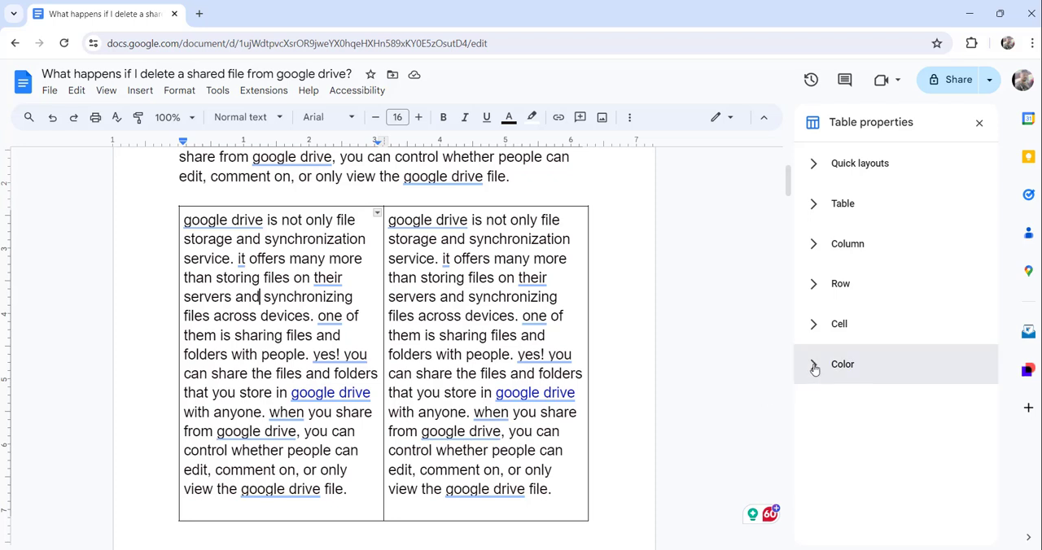
Step: Expand the Color settings and show the table border colour palette (border still black, 1 pt)
left_click(843, 364)
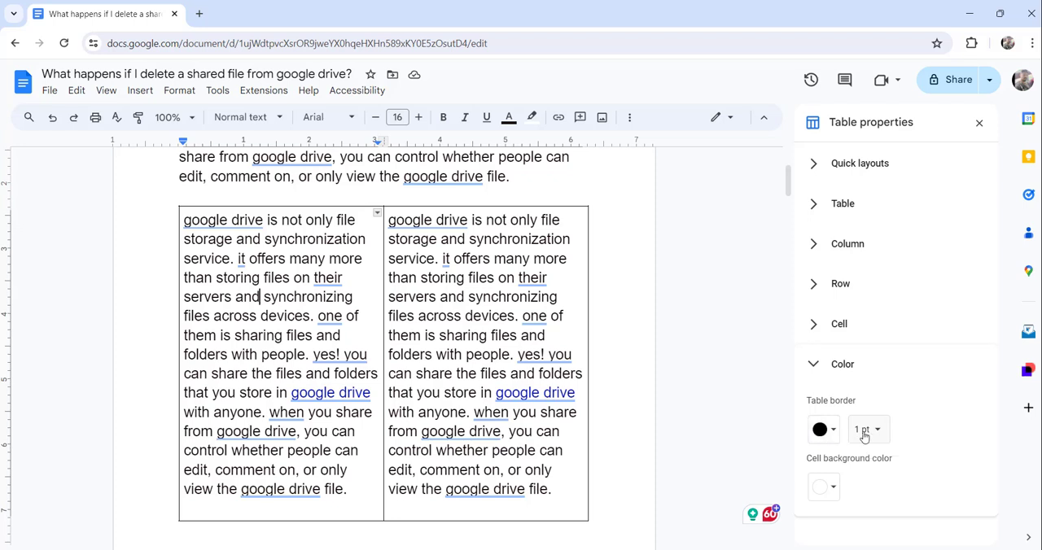
mouse_move(867, 430)
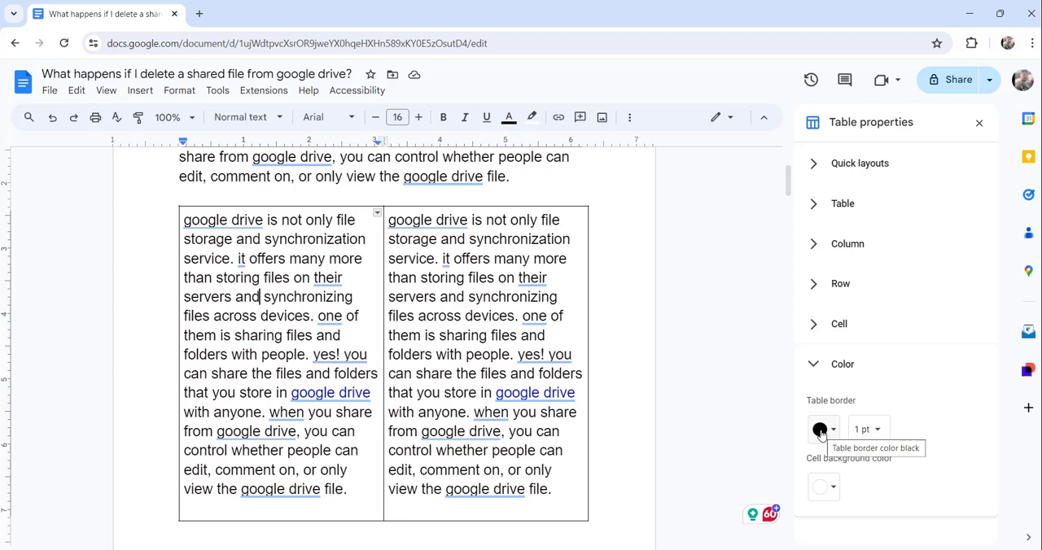
left_click(822, 429)
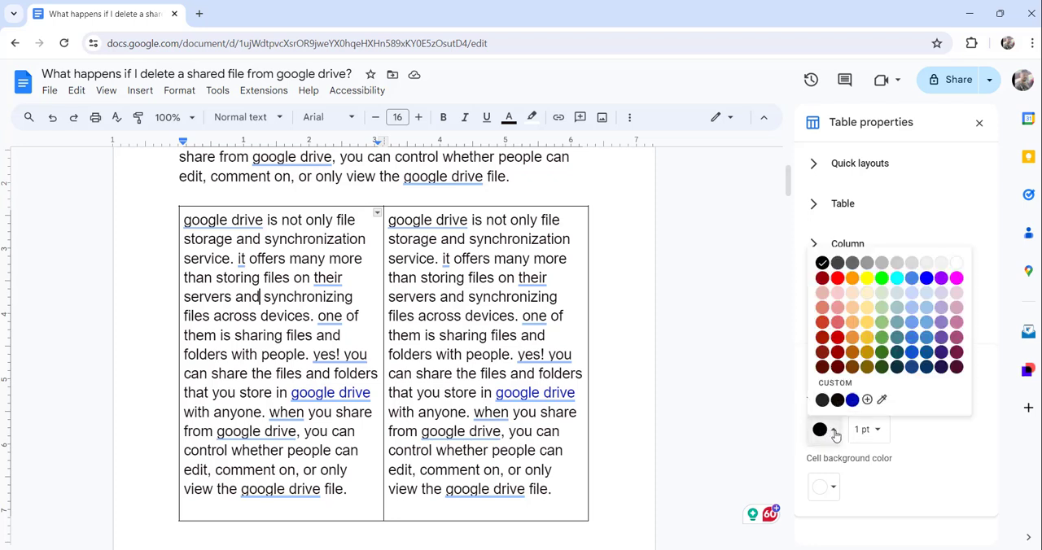